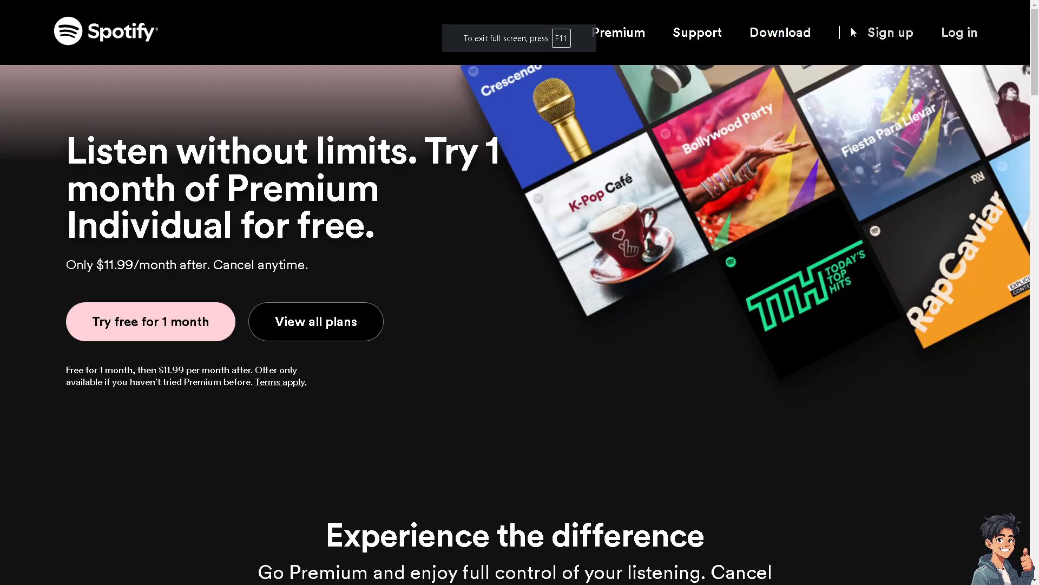
- Log in to the Spotify web player with your account
{"action": "left_click", "coordinate": [957, 32]}
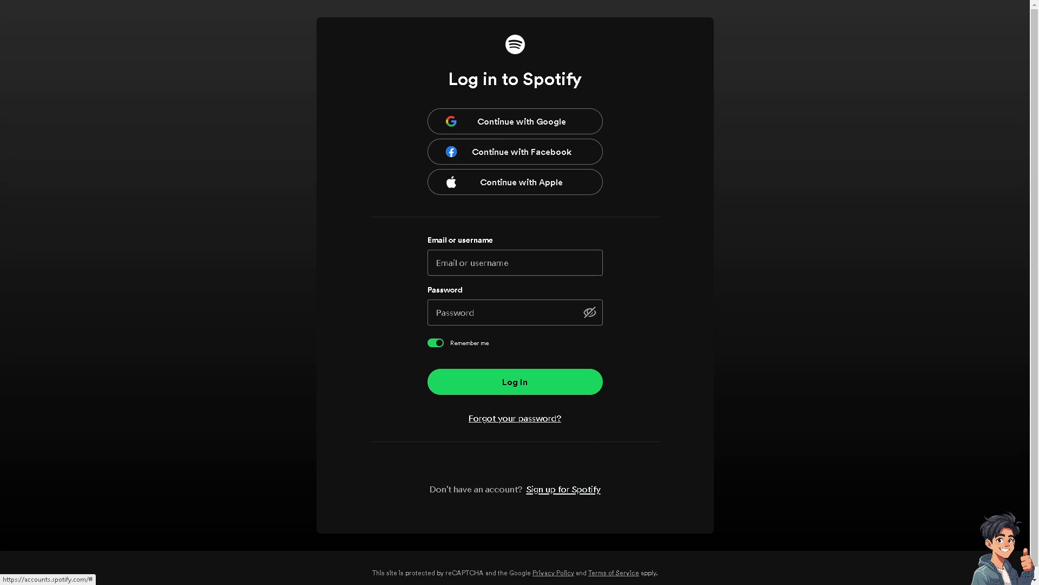
{"action": "left_click", "coordinate": [563, 488]}
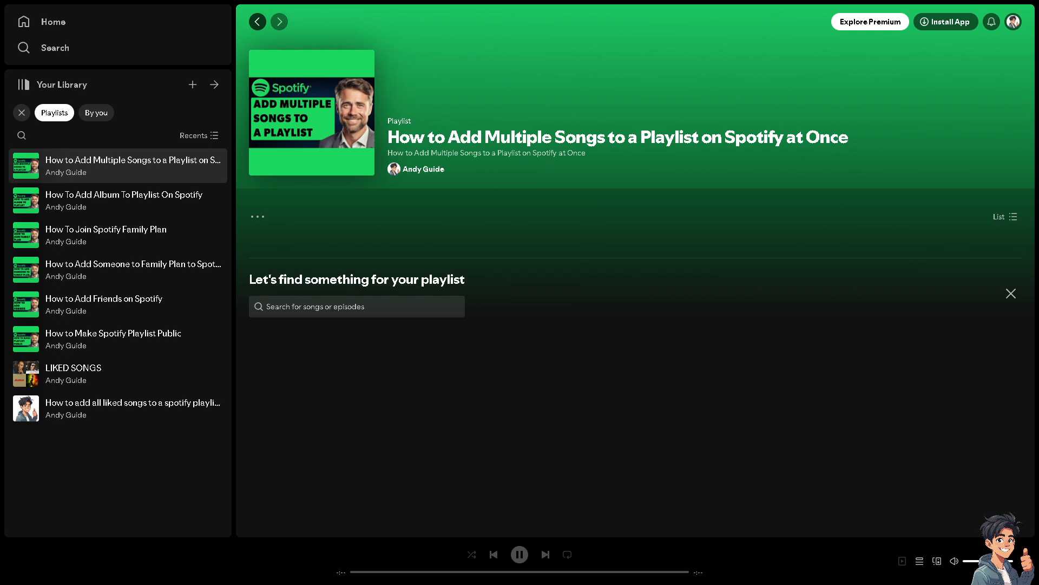
{"action": "mouse_move", "coordinate": [443, 275]}
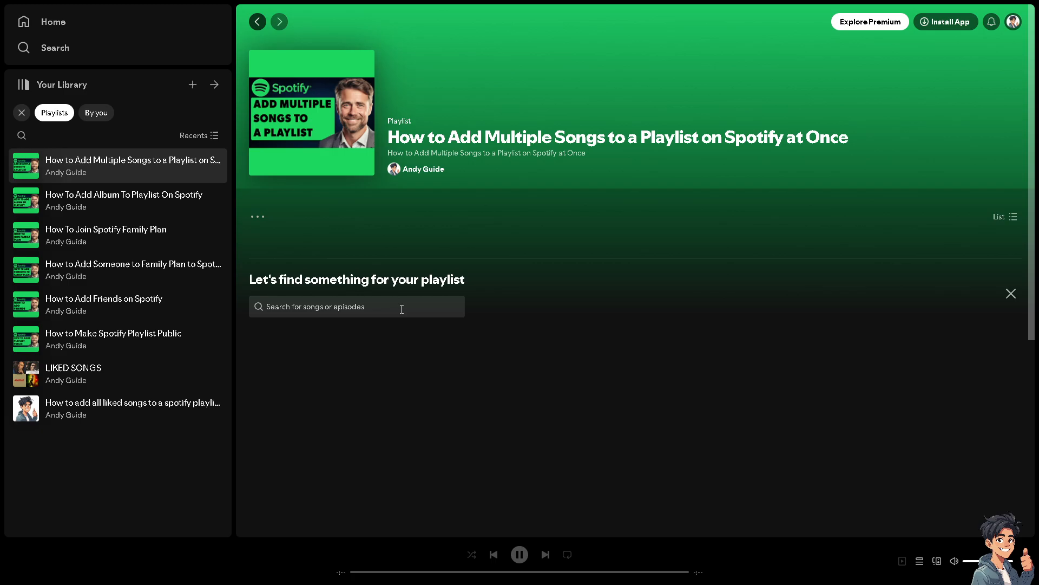
- Search 'Eminem' in the playlist's song finder
{"action": "type", "text": "Eminem"}
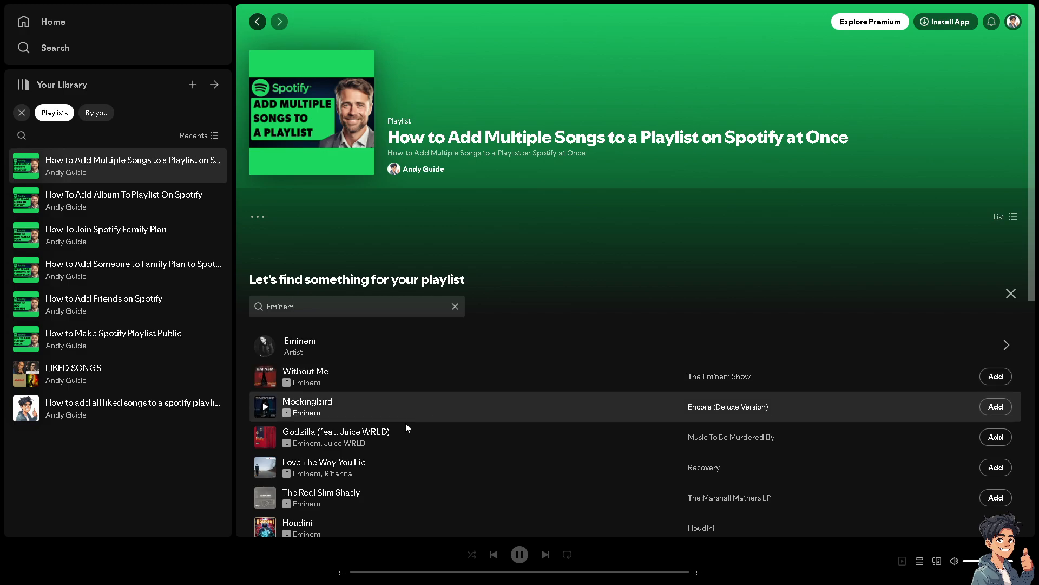
{"action": "mouse_move", "coordinate": [431, 501]}
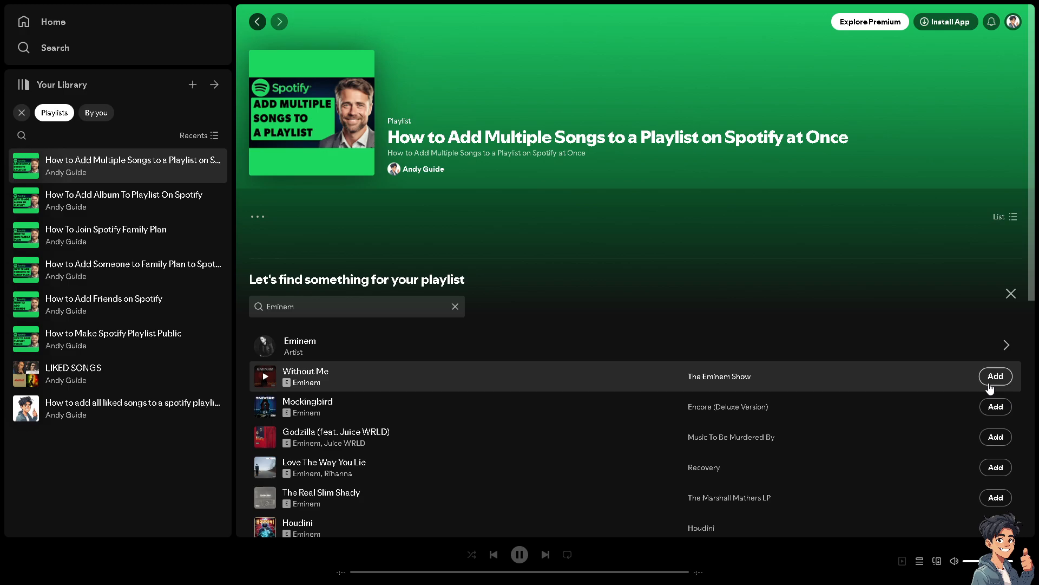
- Add Without Me, then Mockingbird, from the Eminem results to the playlist
{"action": "left_click", "coordinate": [995, 377]}
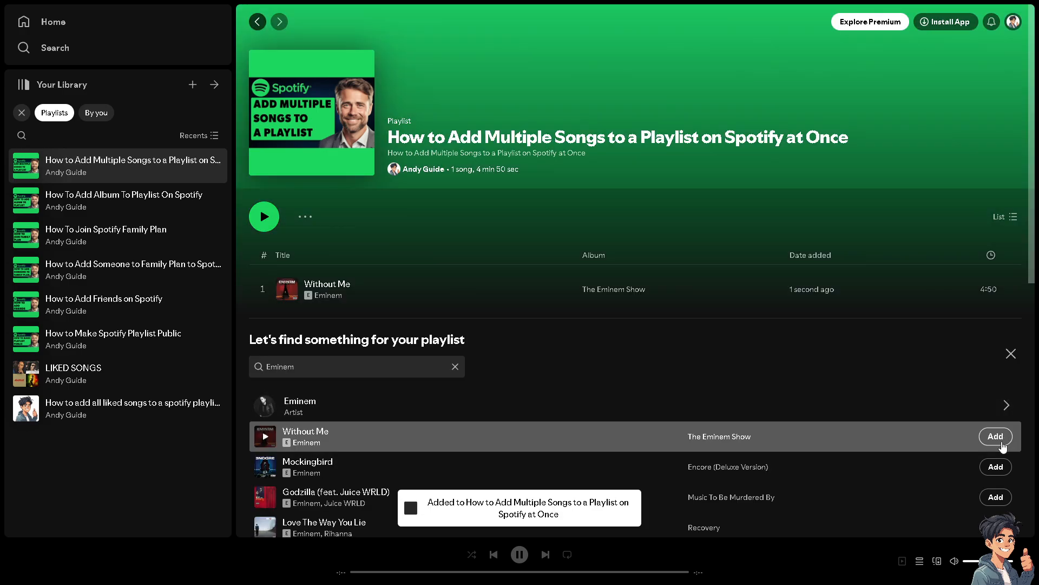
{"action": "left_click", "coordinate": [995, 436]}
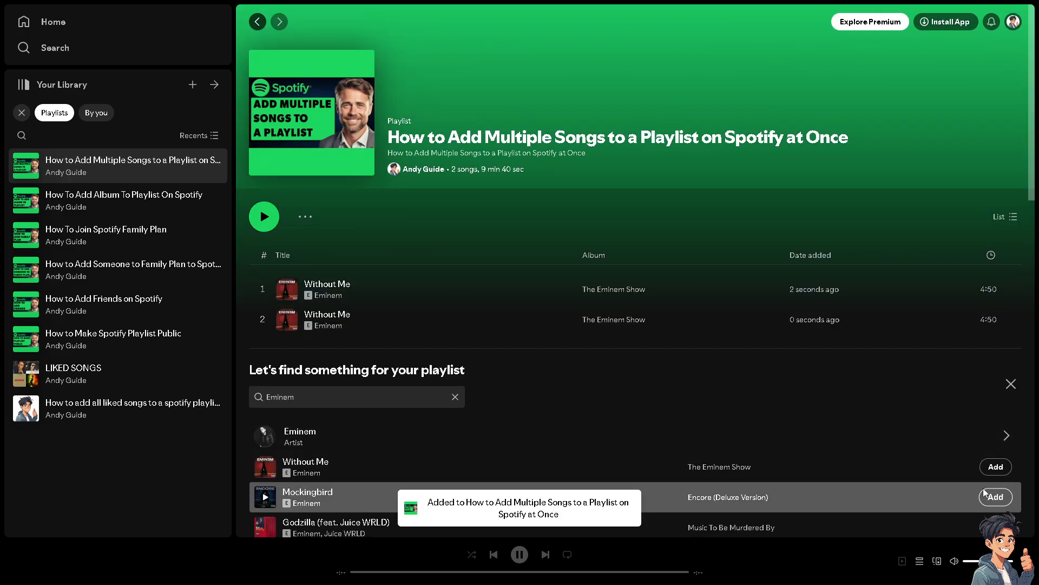
{"action": "left_click", "coordinate": [995, 497]}
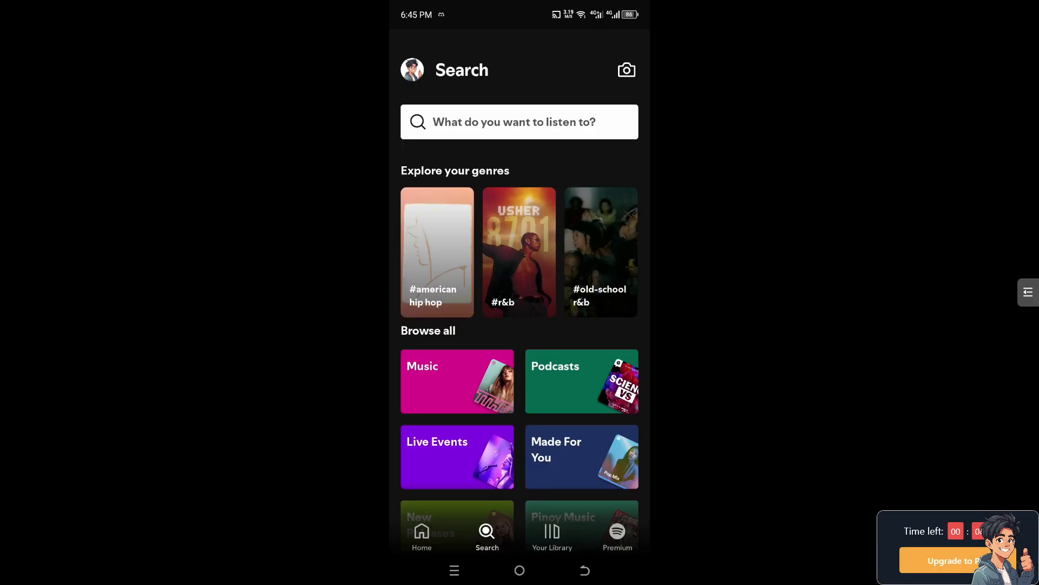
- Scroll through the Playlists in Your Library on the phone, then return to Search
{"action": "left_click", "coordinate": [551, 534]}
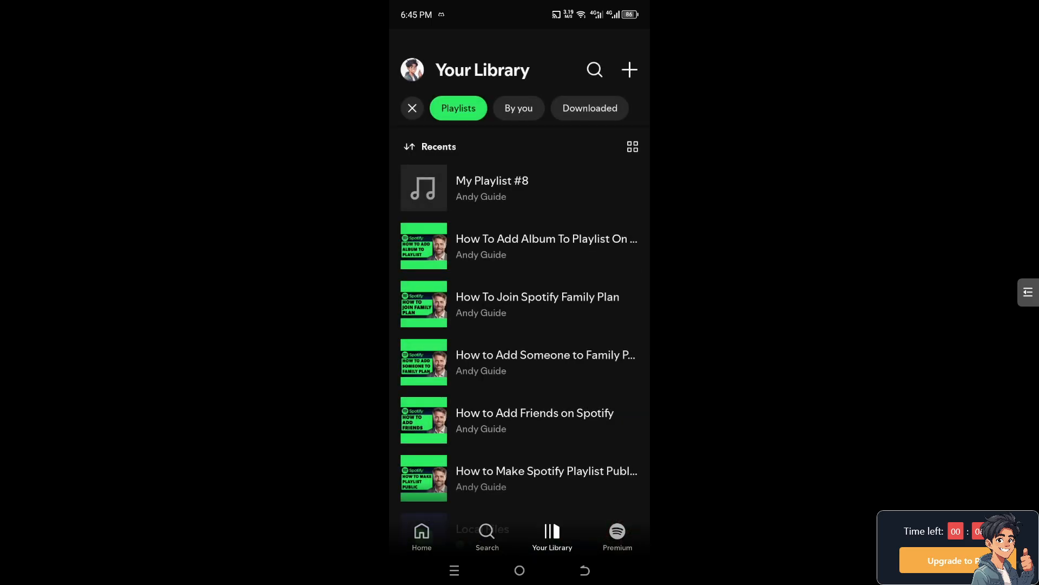
{"action": "scroll", "scroll_direction": "down", "scroll_amount": 3}
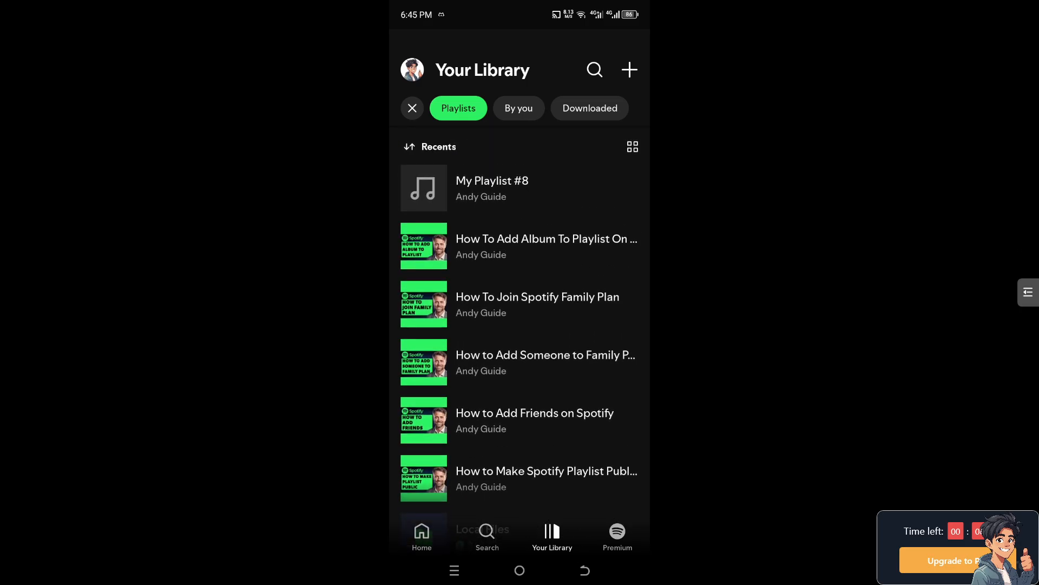
{"action": "scroll", "scroll_direction": "down", "scroll_amount": 3}
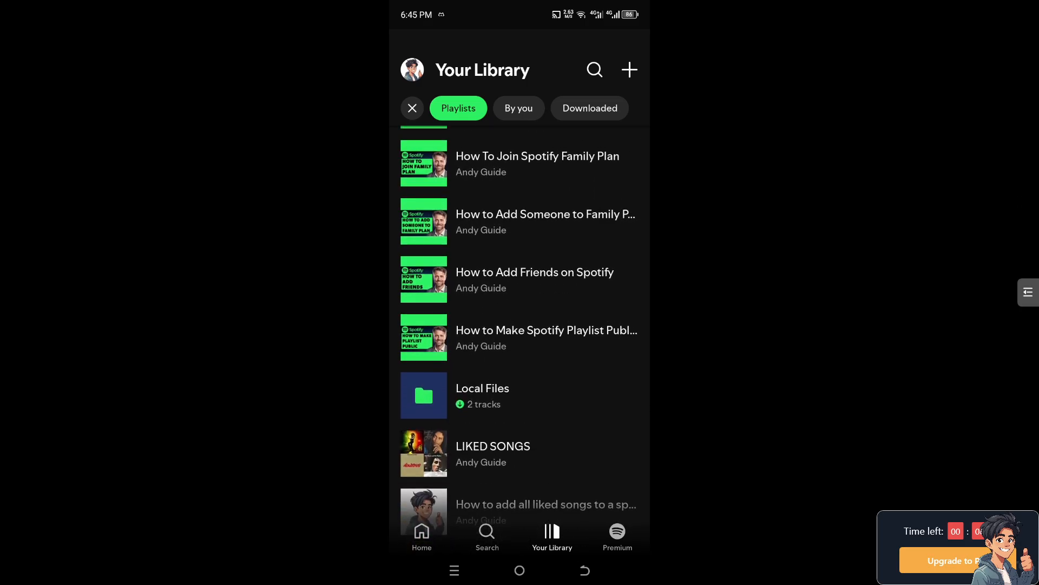
{"action": "scroll", "scroll_direction": "down", "scroll_amount": 3}
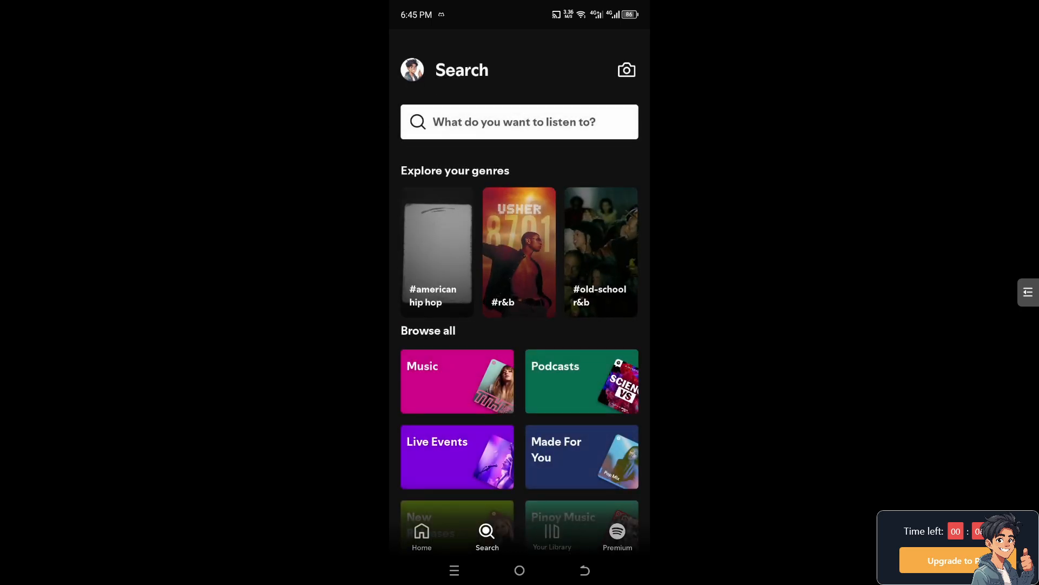
{"action": "left_click", "coordinate": [551, 533]}
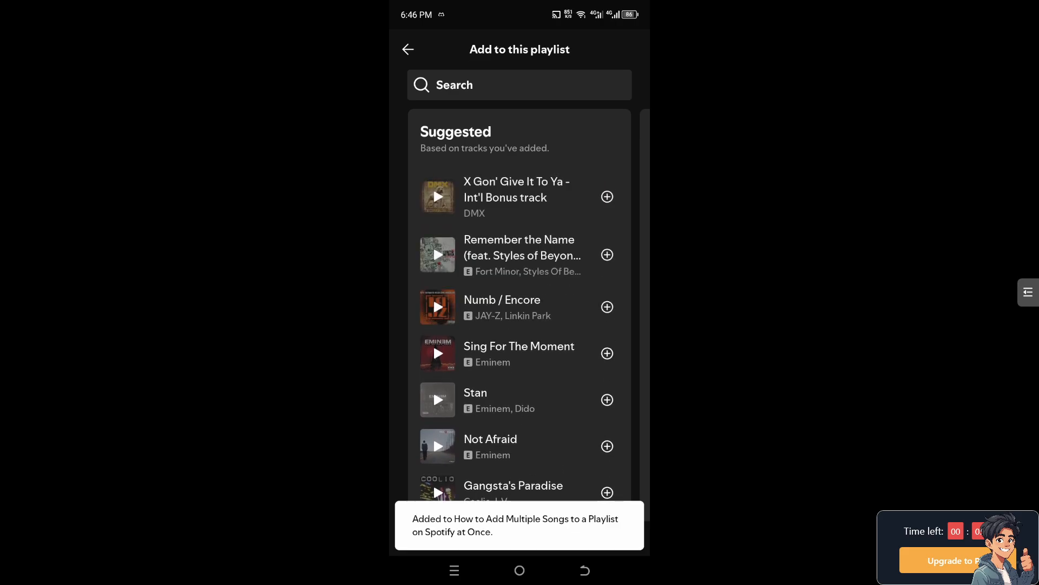
- Add My Name and another suggested song from the Suggested list
{"action": "scroll", "scroll_direction": "down", "scroll_amount": 3}
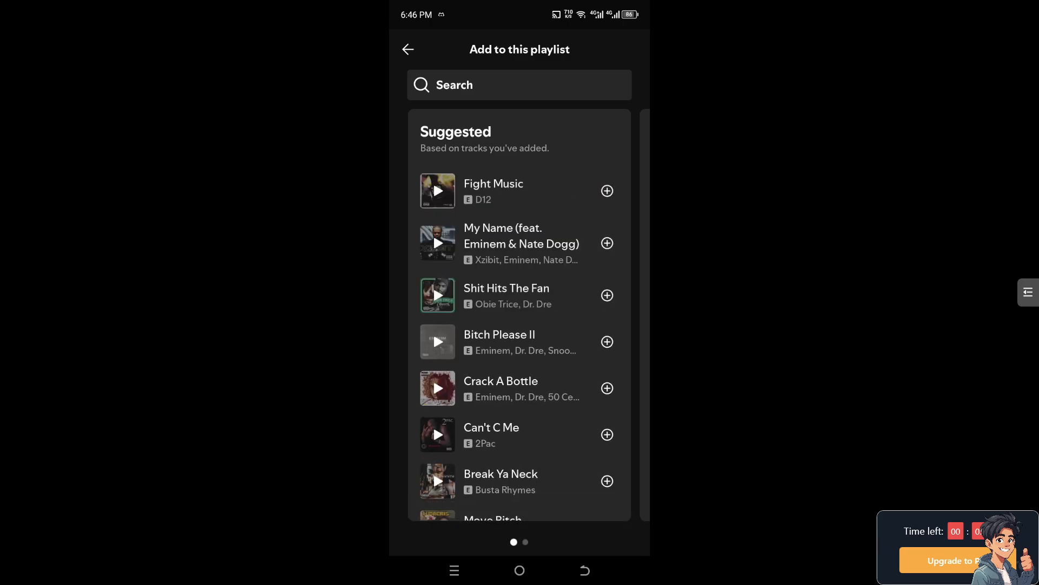
{"action": "left_click", "coordinate": [606, 243]}
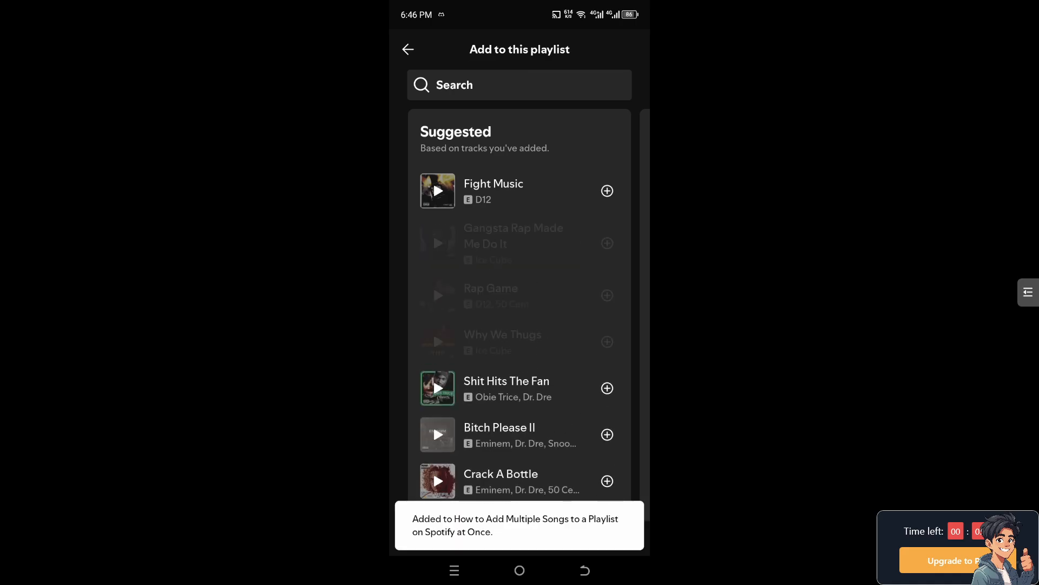
{"action": "scroll", "scroll_direction": "down", "scroll_amount": 3}
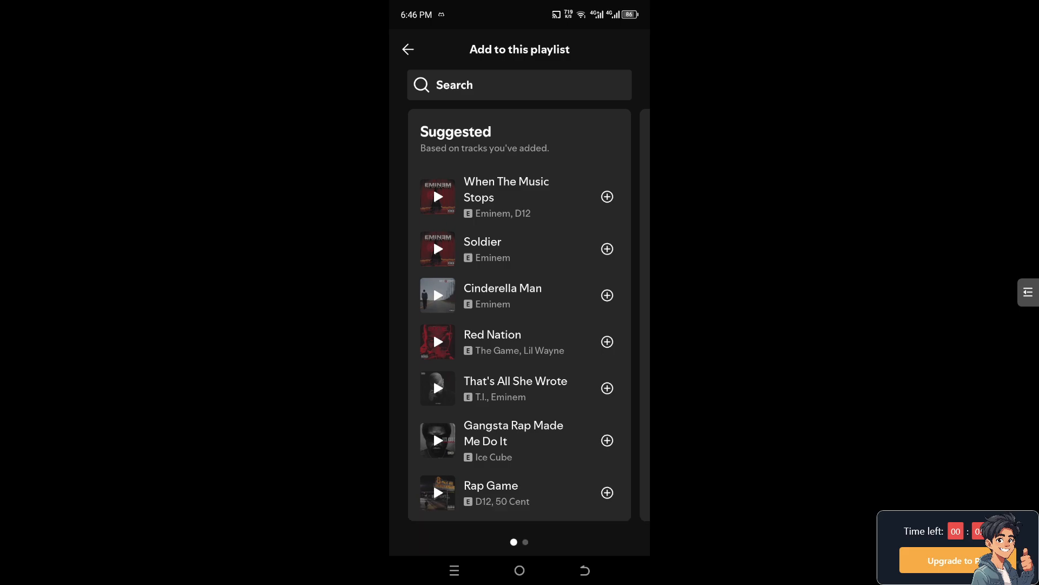
{"action": "left_click", "coordinate": [605, 248]}
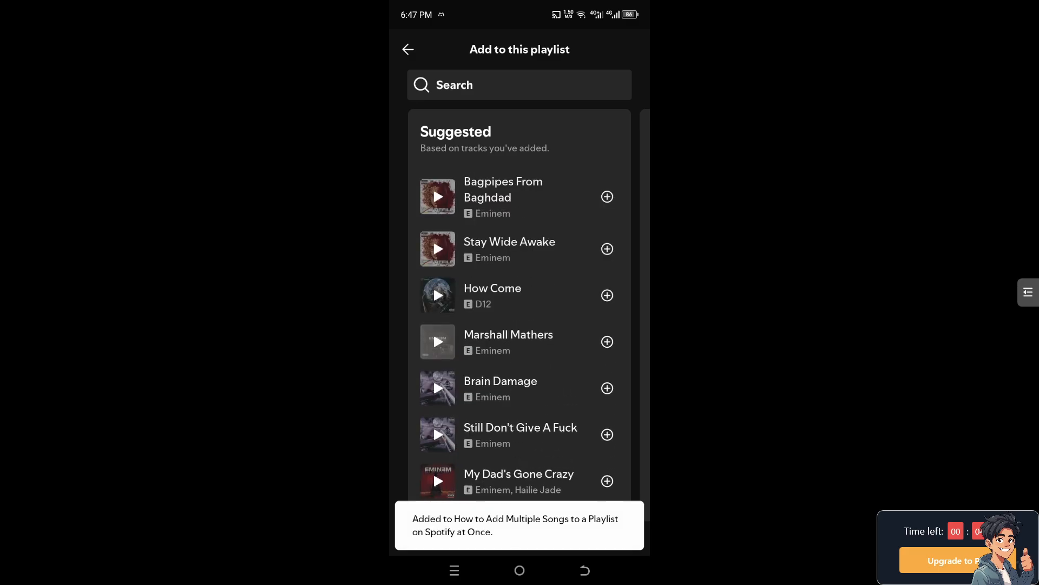
{"action": "scroll", "scroll_direction": "down", "scroll_amount": 3}
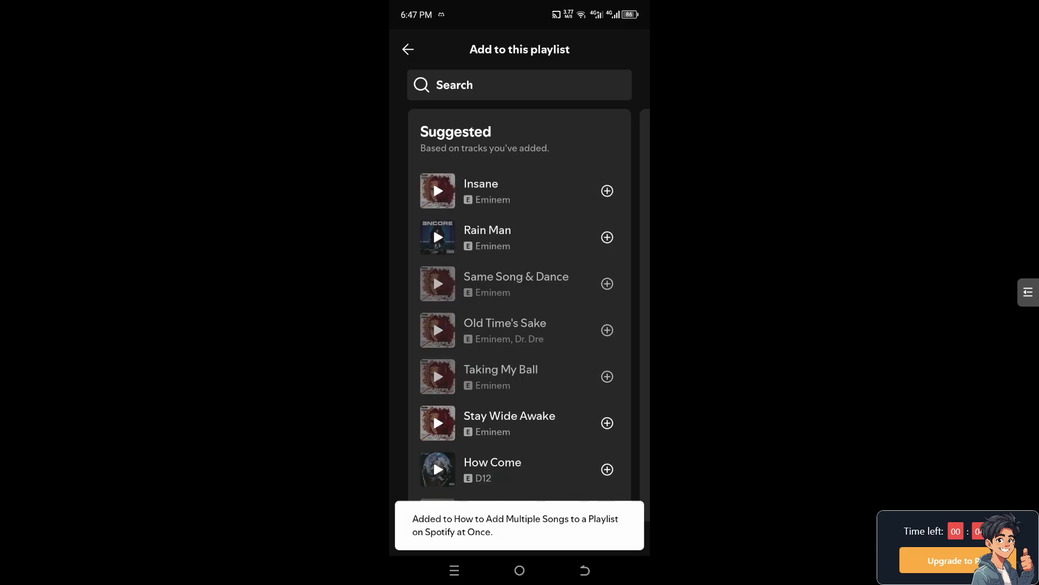